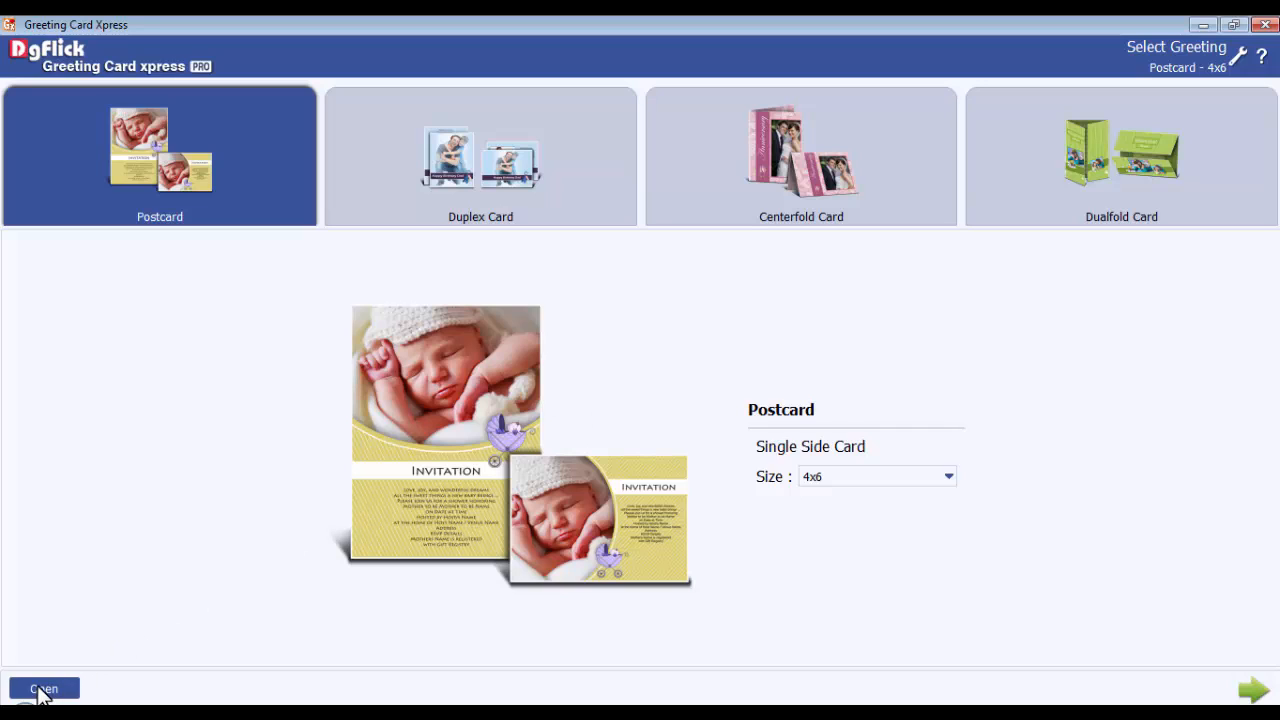
- List the saved Birthday Card project from the E:/Wishing Card folder for opening
{"action": "left_click", "coordinate": [44, 688]}
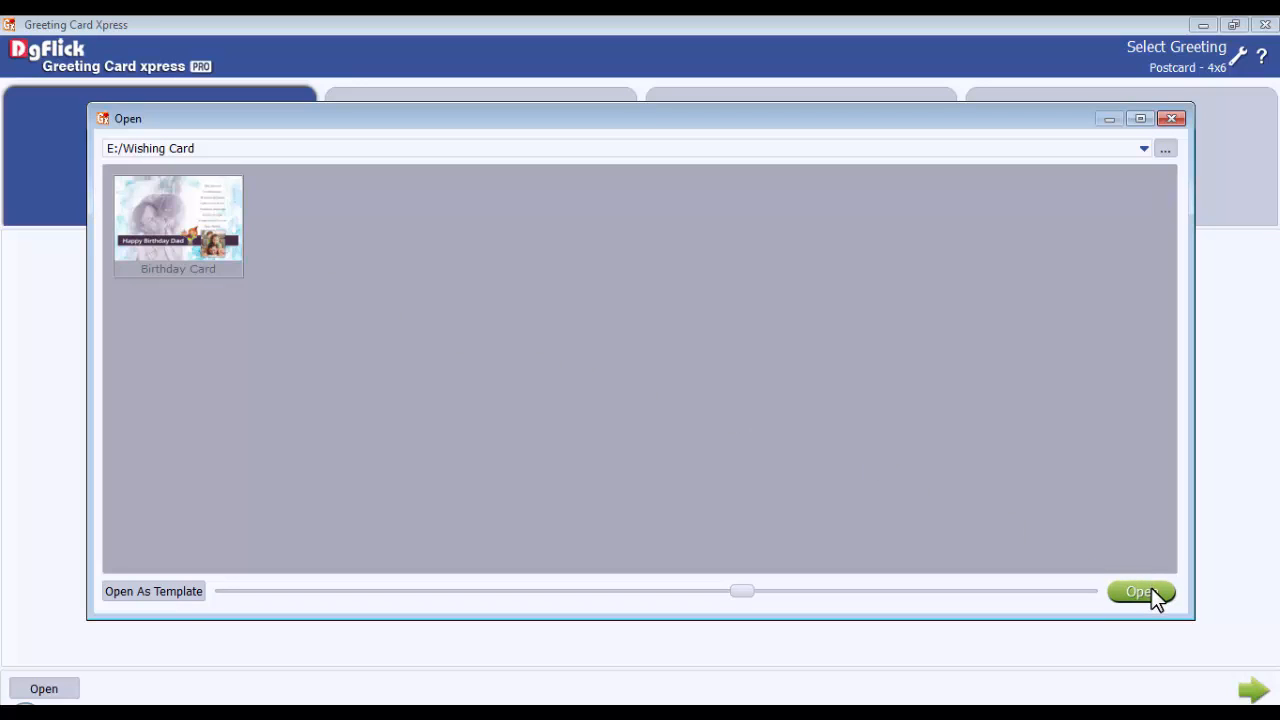
{"action": "mouse_move", "coordinate": [668, 378]}
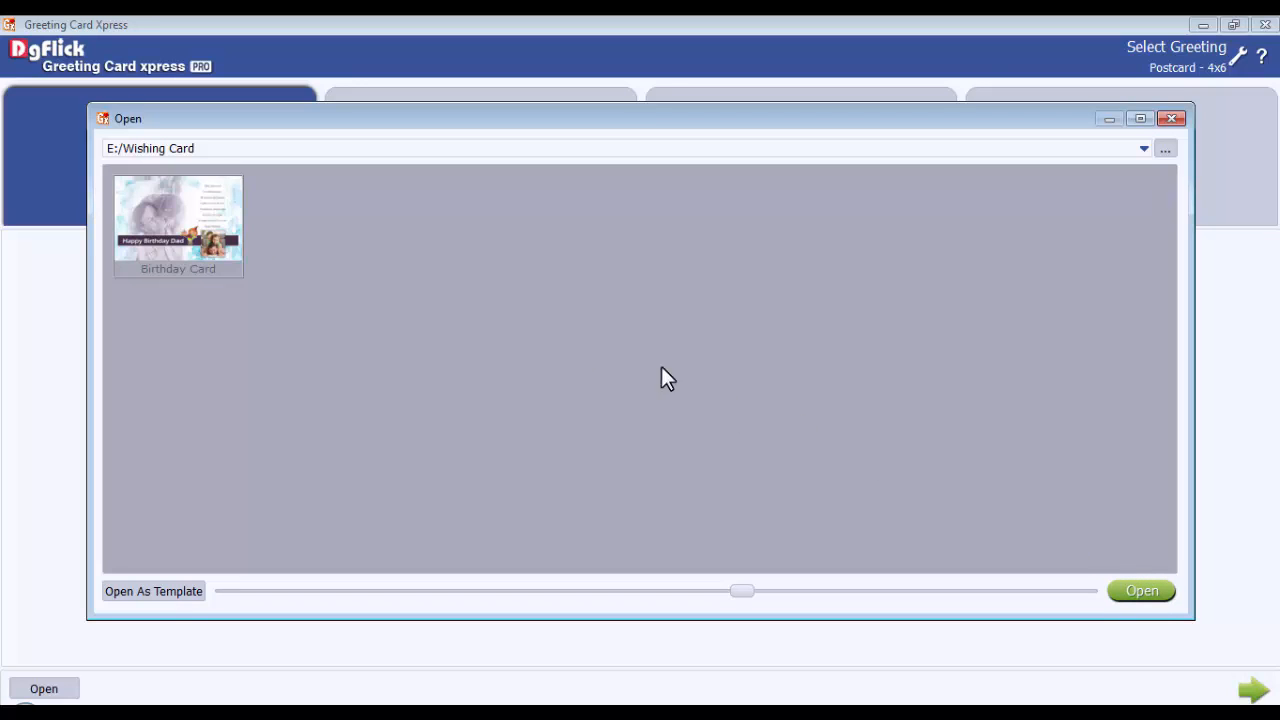
{"action": "mouse_move", "coordinate": [592, 358]}
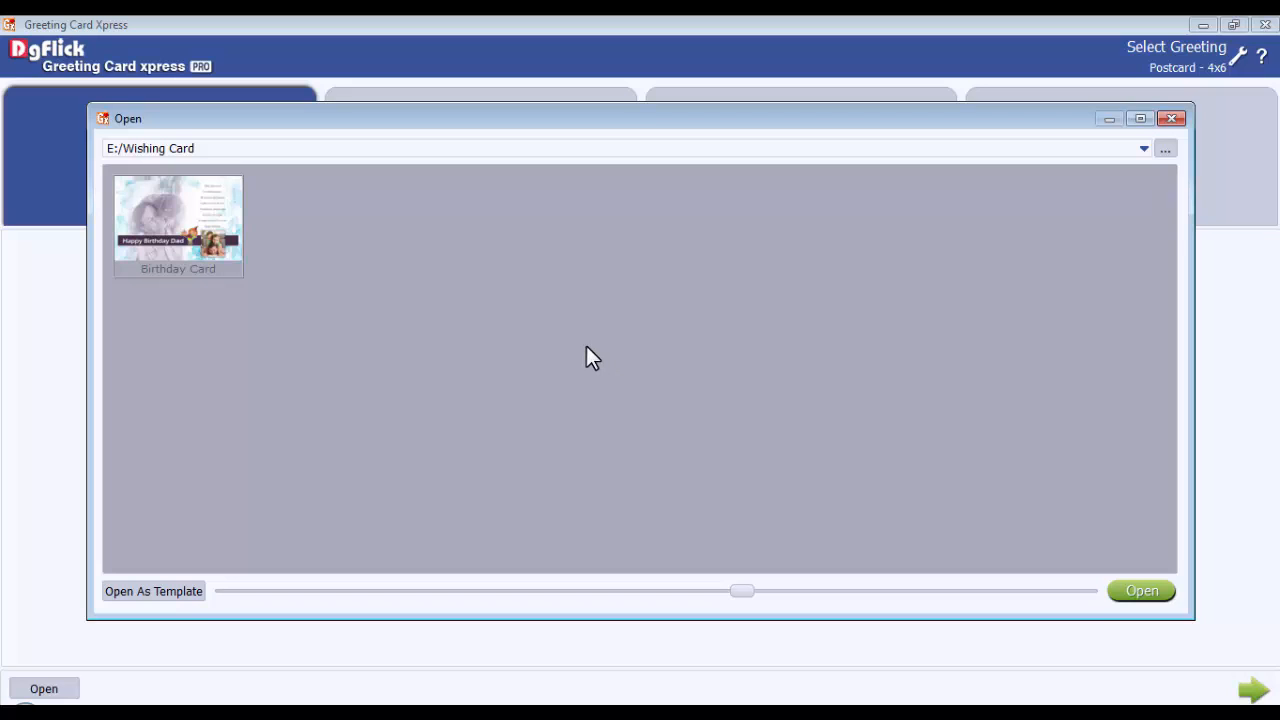
{"action": "mouse_move", "coordinate": [180, 228]}
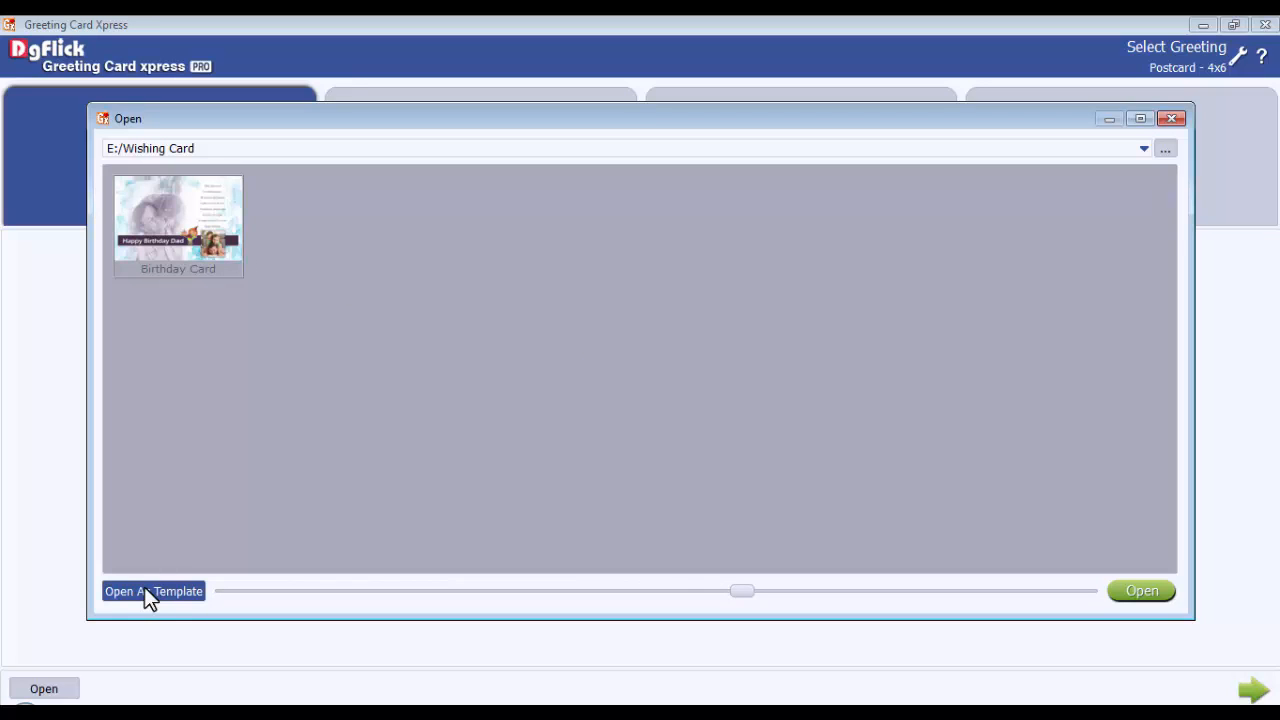
- Open the Happy Birthday Dad card as a template and show the Greeting card Photos
{"action": "left_click", "coordinate": [1140, 590]}
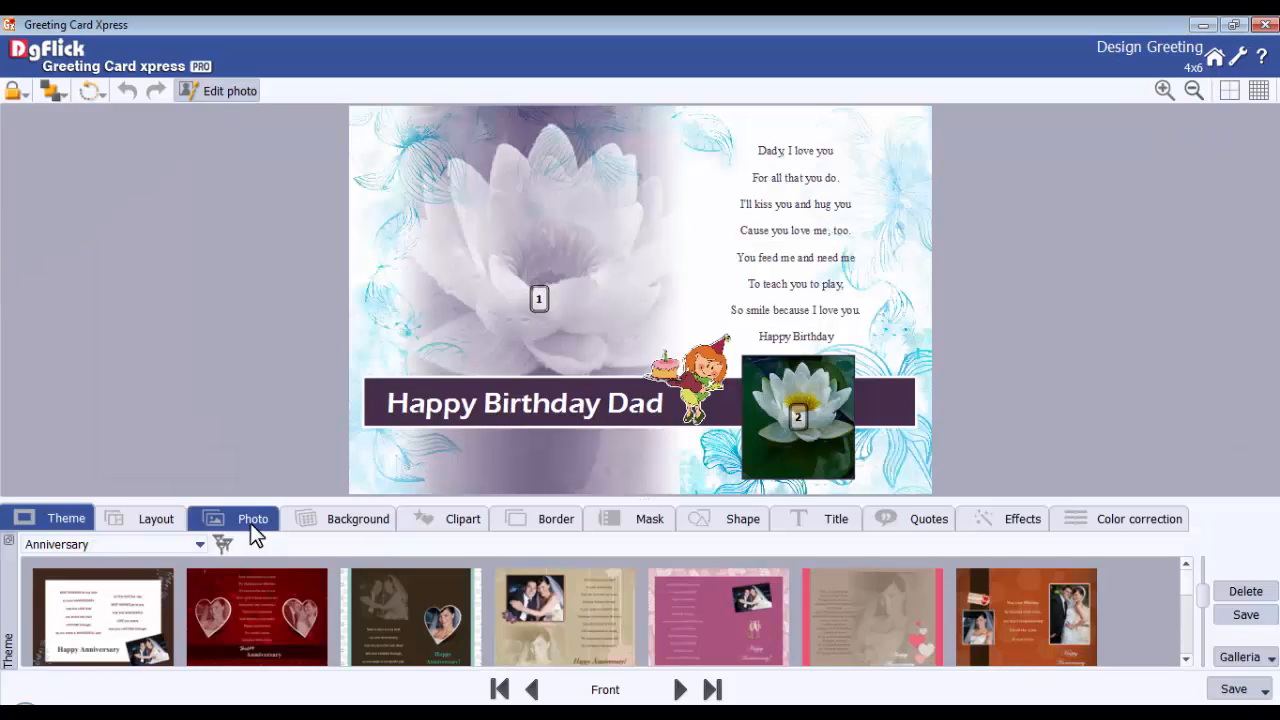
{"action": "left_click", "coordinate": [232, 518]}
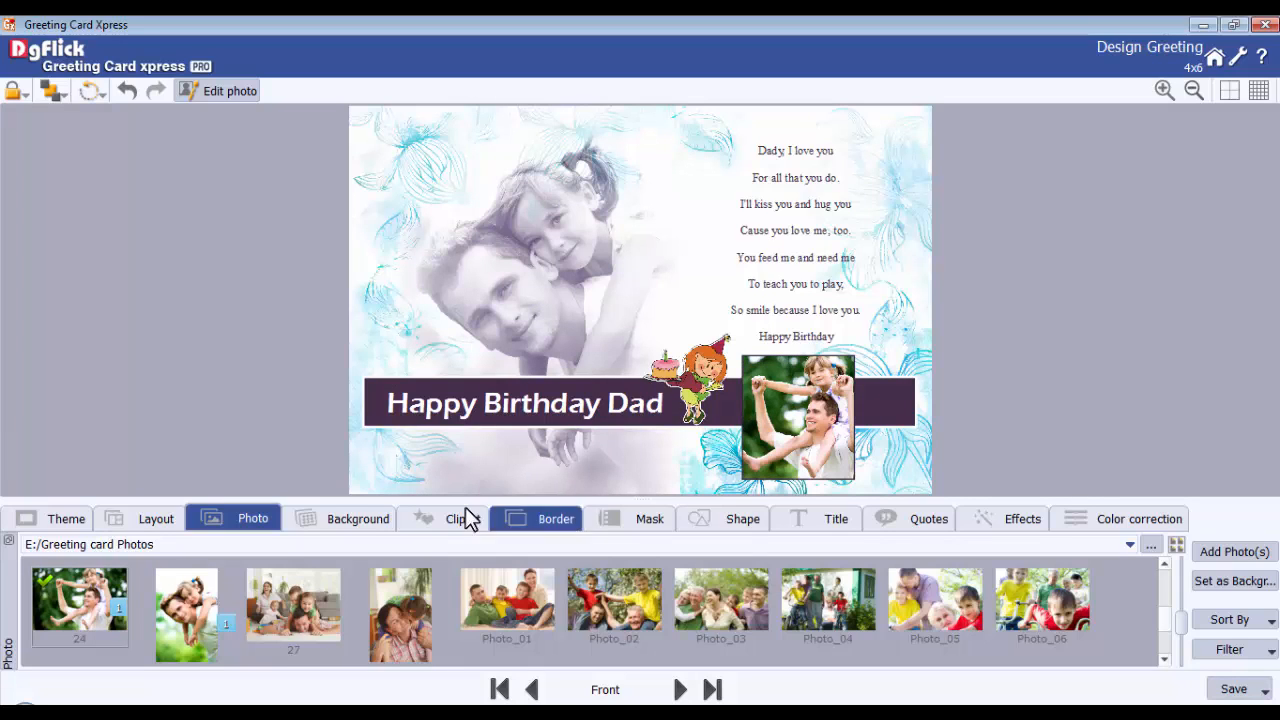
- Show the Galleria theme options: Build, Get More and Import
{"action": "left_click", "coordinate": [66, 518]}
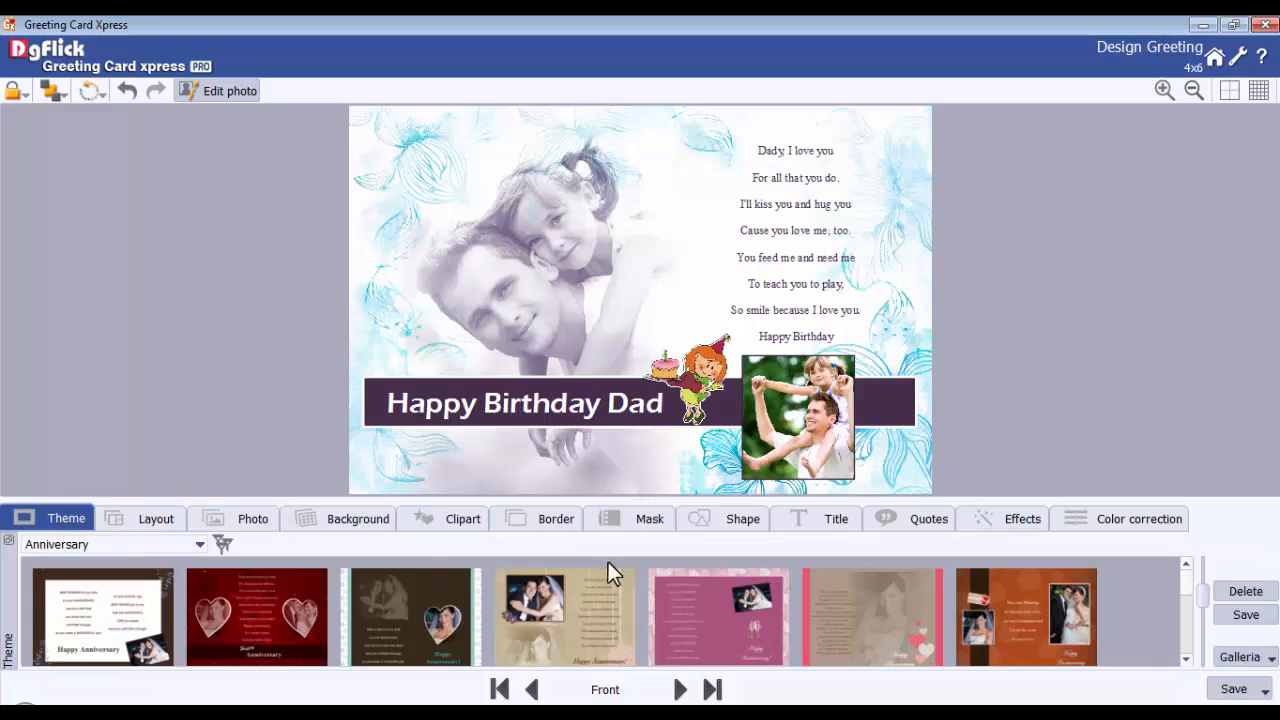
{"action": "left_click", "coordinate": [1240, 656]}
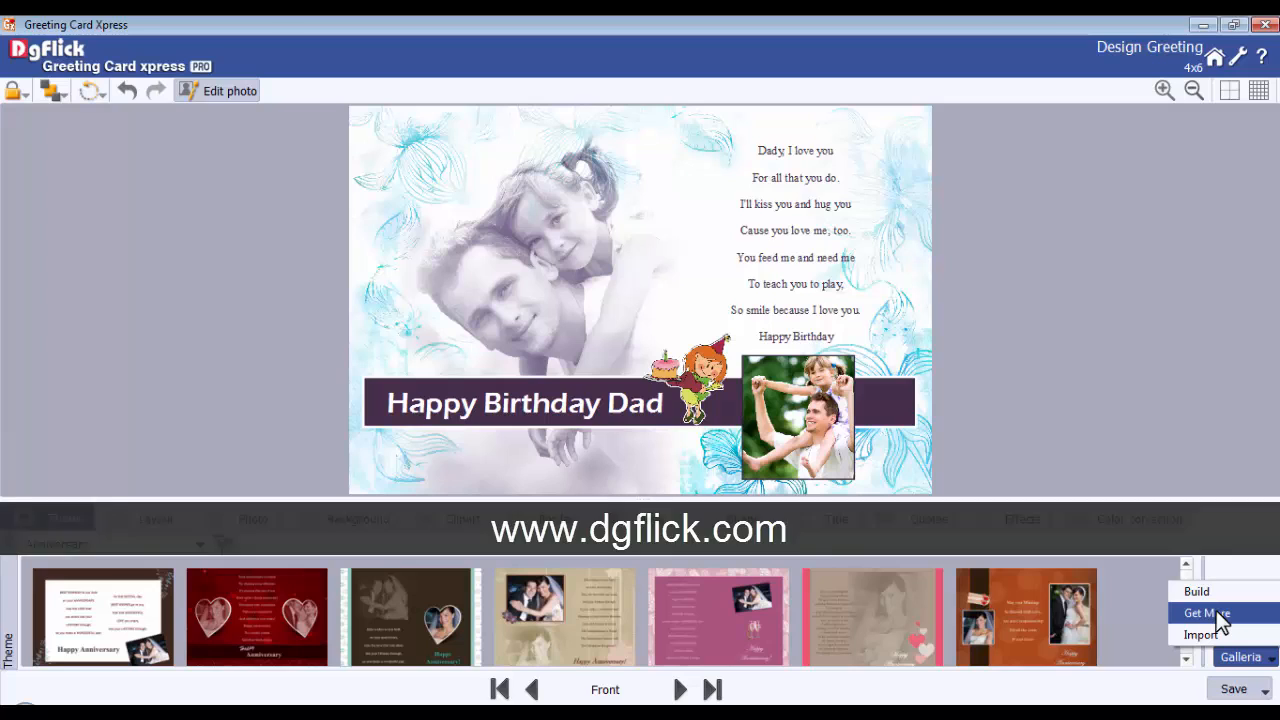
- Start a theme import from the E:/My Greeting Cards Volume folder
{"action": "left_click", "coordinate": [1200, 634]}
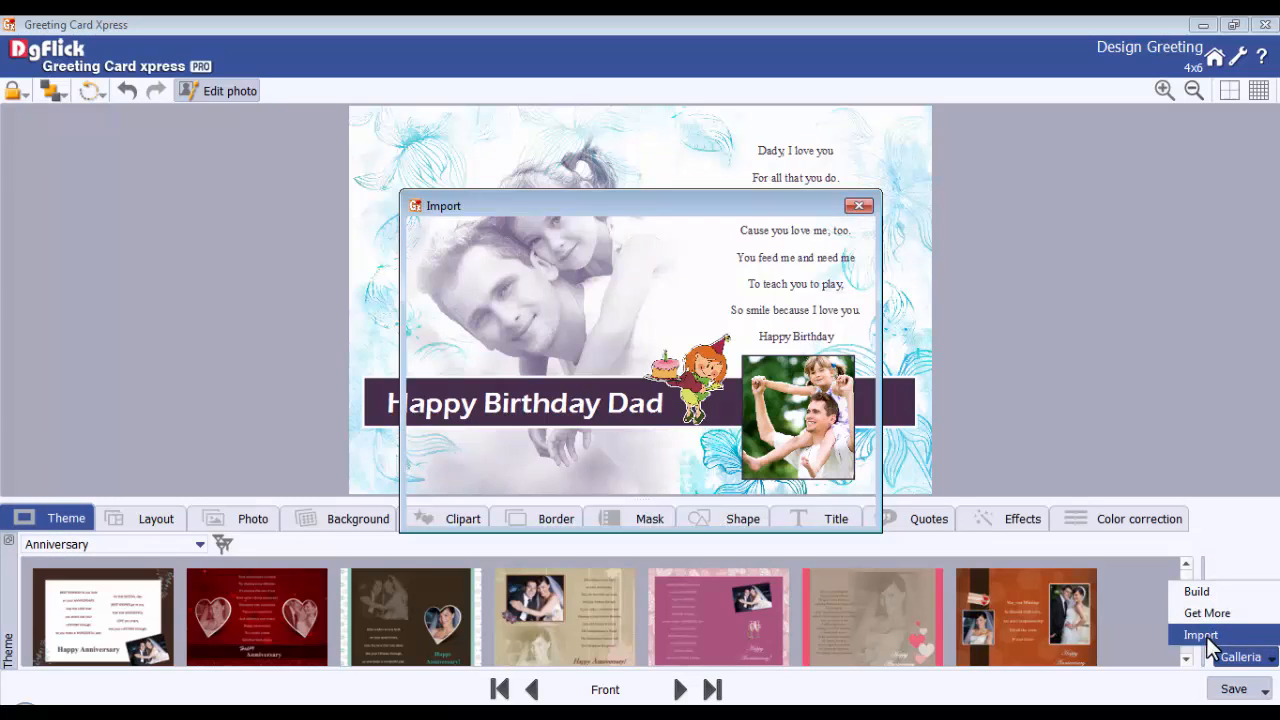
{"action": "left_click", "coordinate": [1200, 636]}
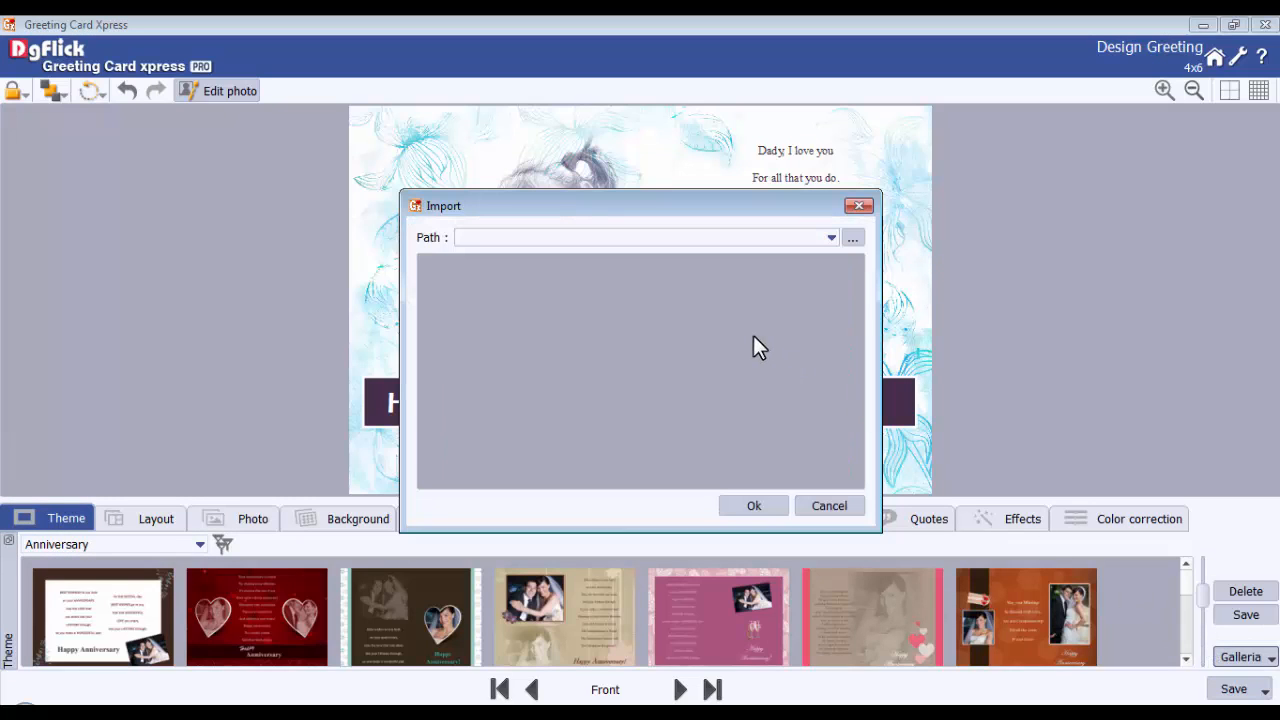
{"action": "left_click", "coordinate": [852, 236]}
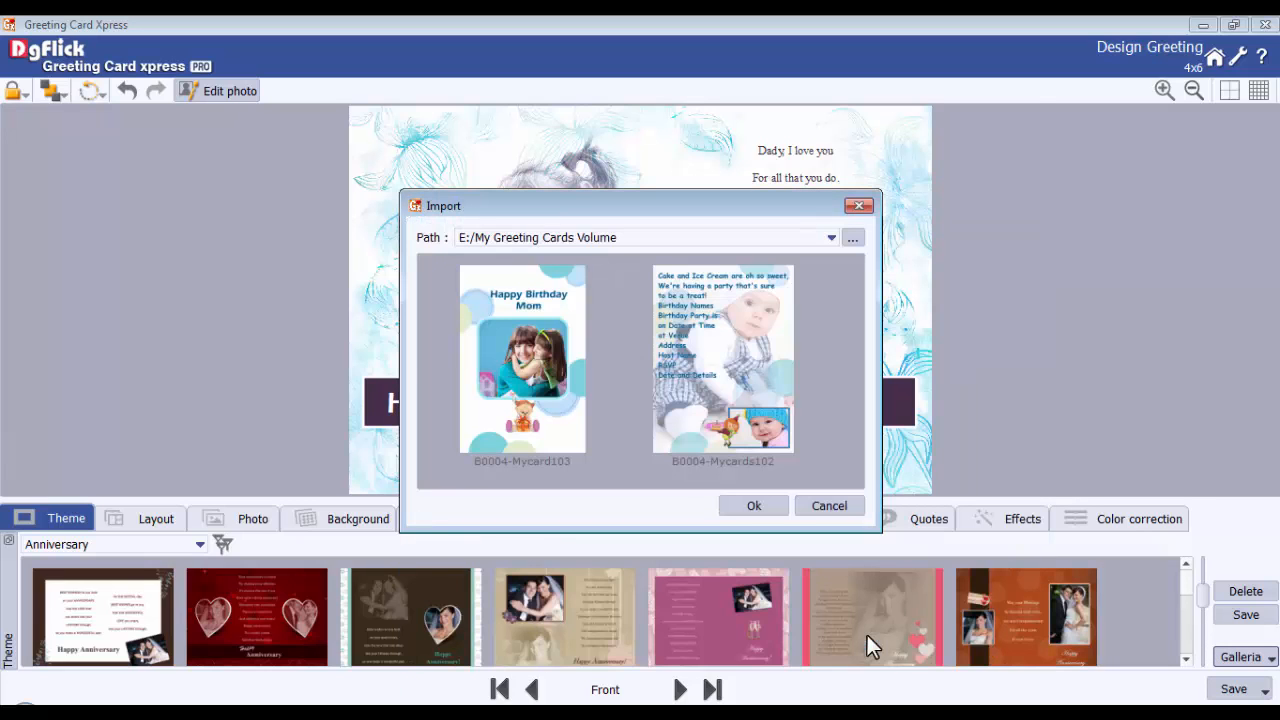
{"action": "mouse_move", "coordinate": [692, 352]}
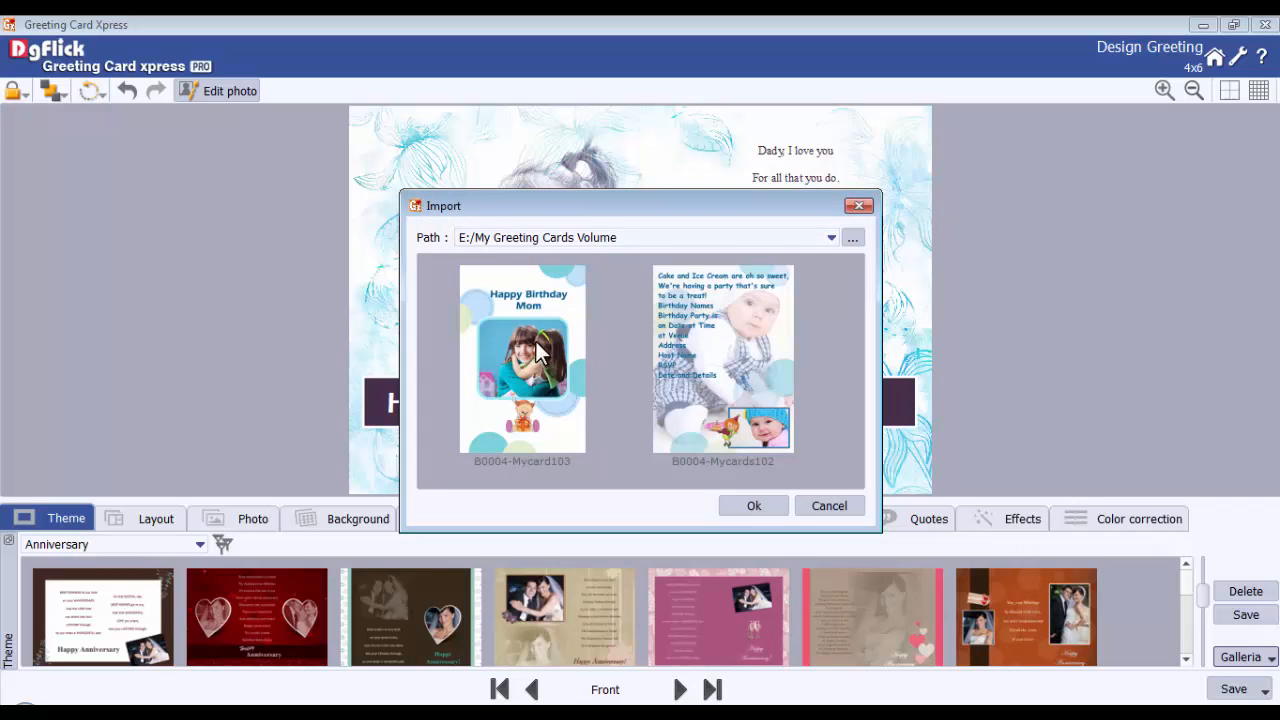
- Import the Happy Birthday Mom and baby party themes and confirm the success message
{"action": "left_click", "coordinate": [722, 360]}
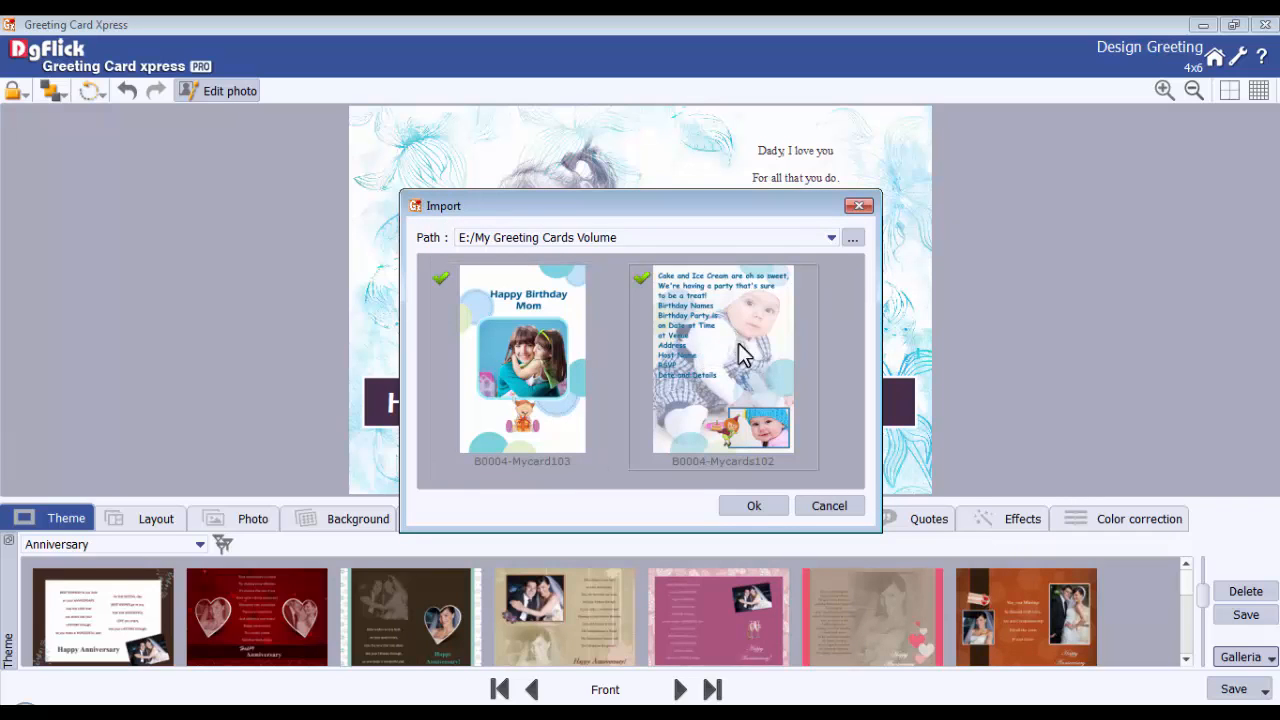
{"action": "left_click", "coordinate": [754, 504]}
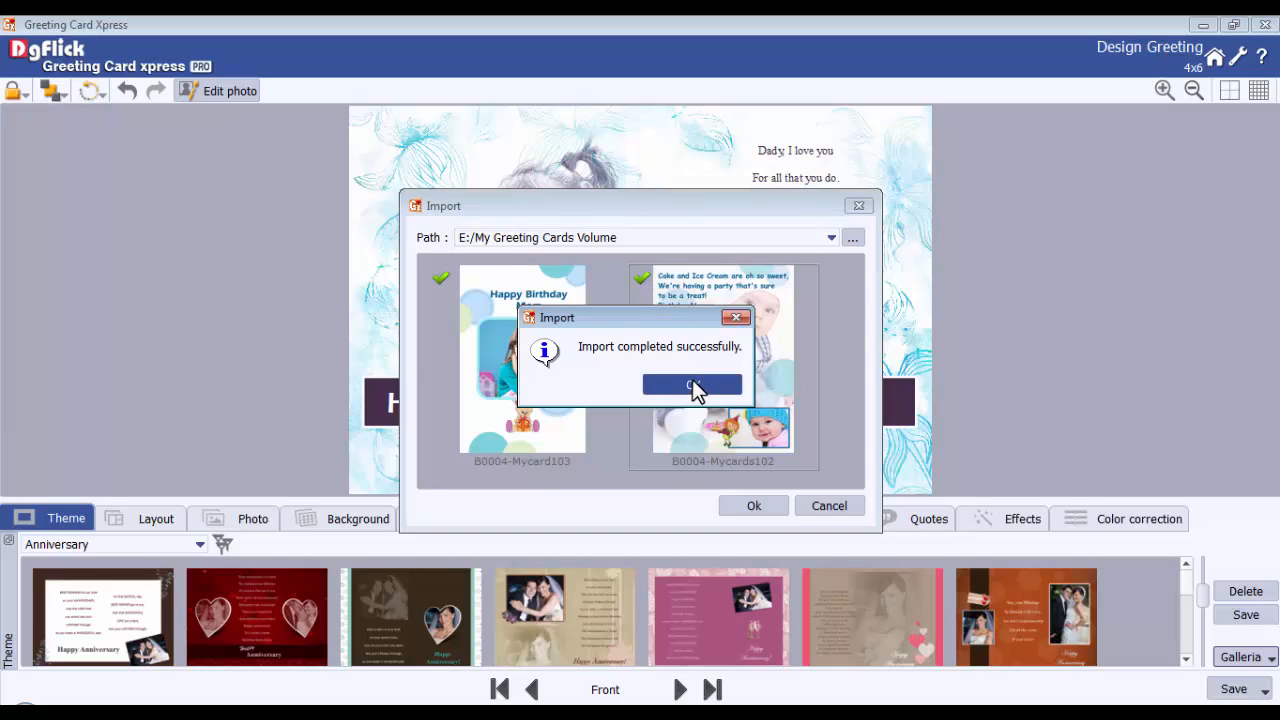
{"action": "left_click", "coordinate": [692, 386]}
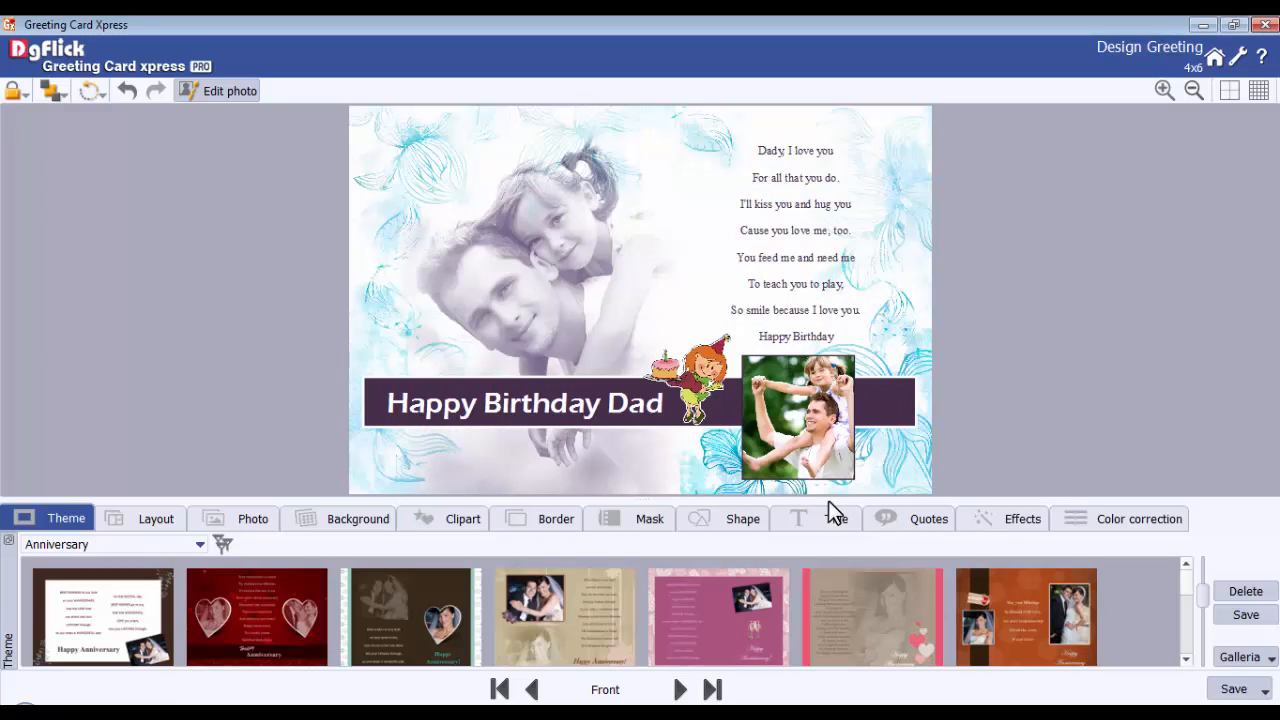
{"action": "mouse_move", "coordinate": [710, 460]}
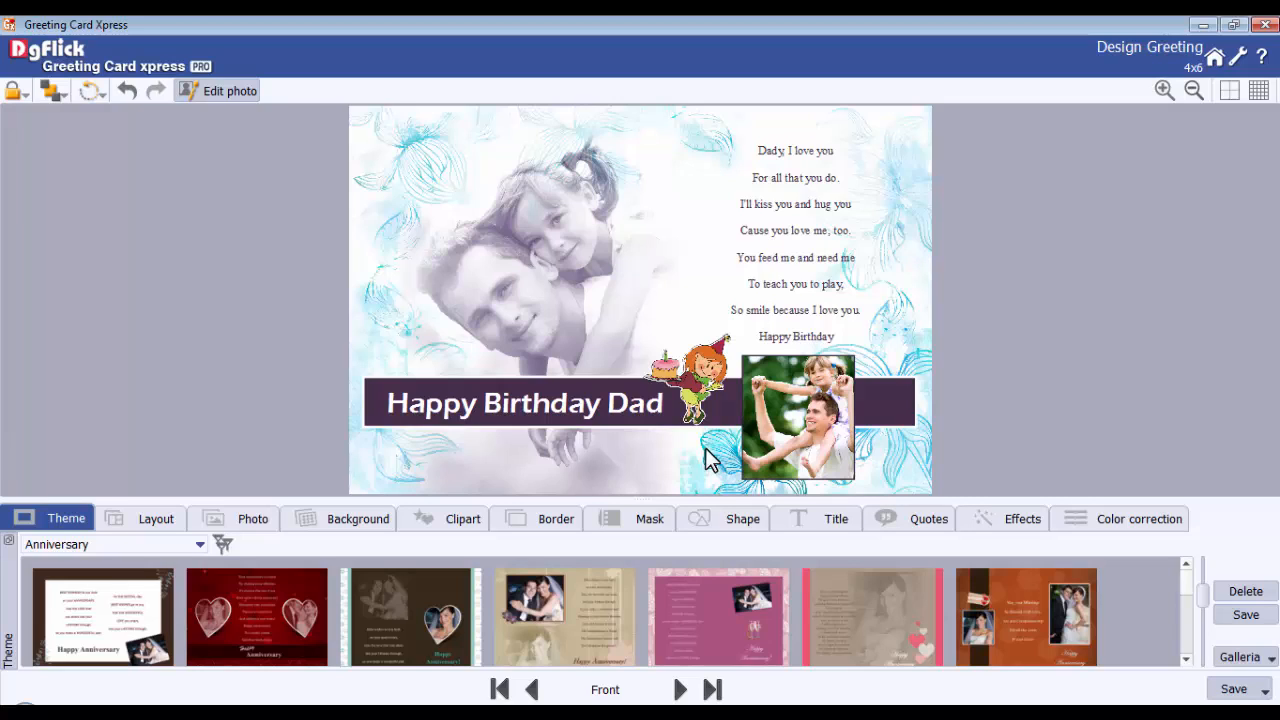
- Begin saving the Birthday Dad design as a new Anniversary template named 0952
{"action": "left_click", "coordinate": [48, 518]}
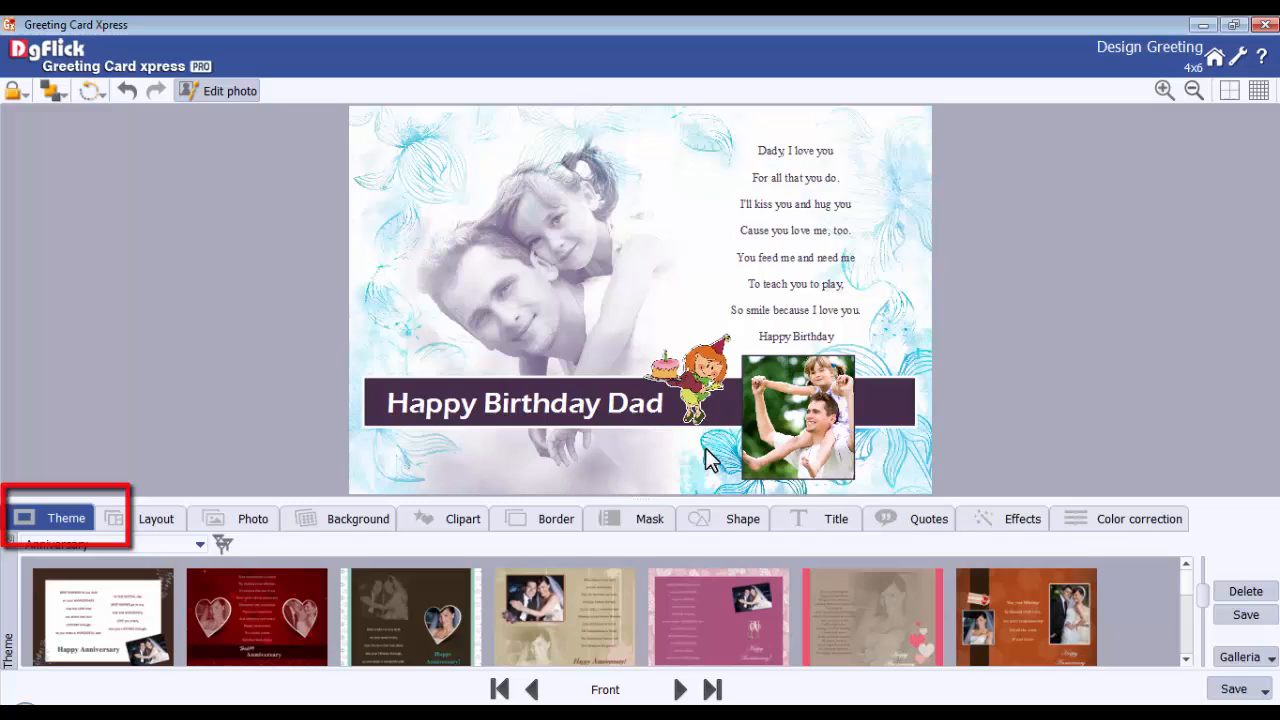
{"action": "left_click", "coordinate": [1244, 614]}
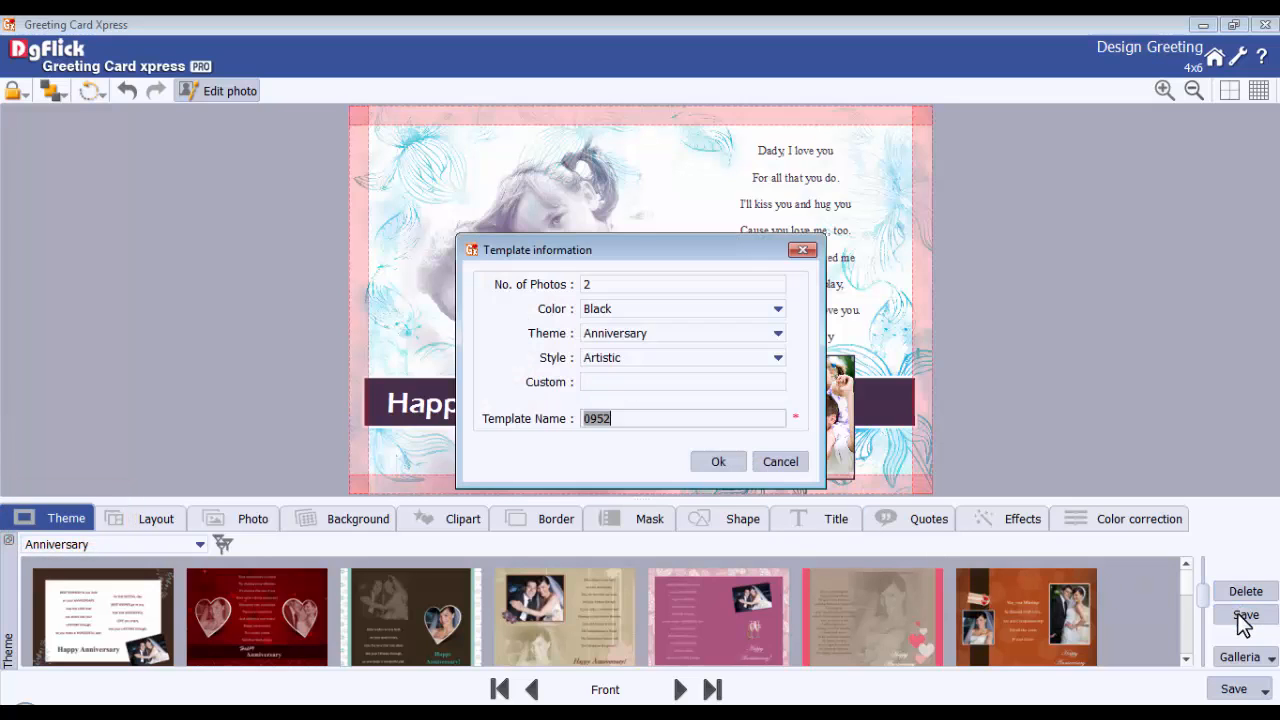